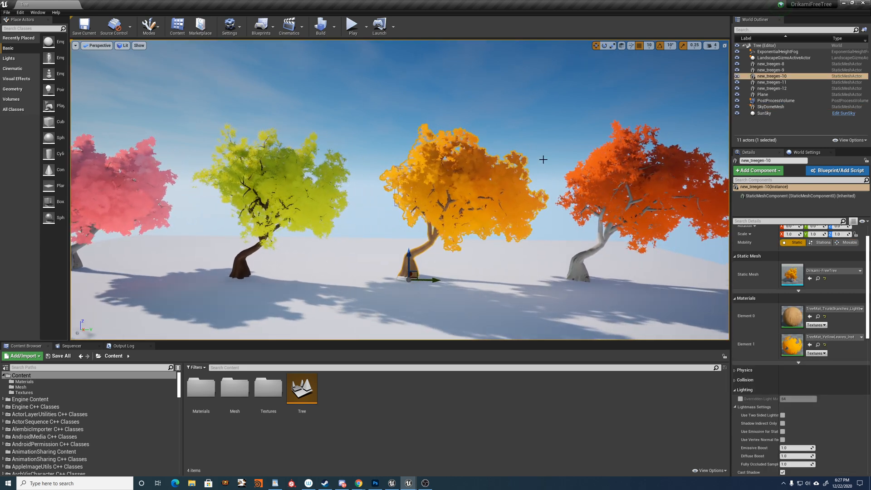
Show the TreeMat graph's Leaf Wind, Trunk Wind and Branches Wind comment groups.
{"action": "left_click", "coordinate": [772, 106]}
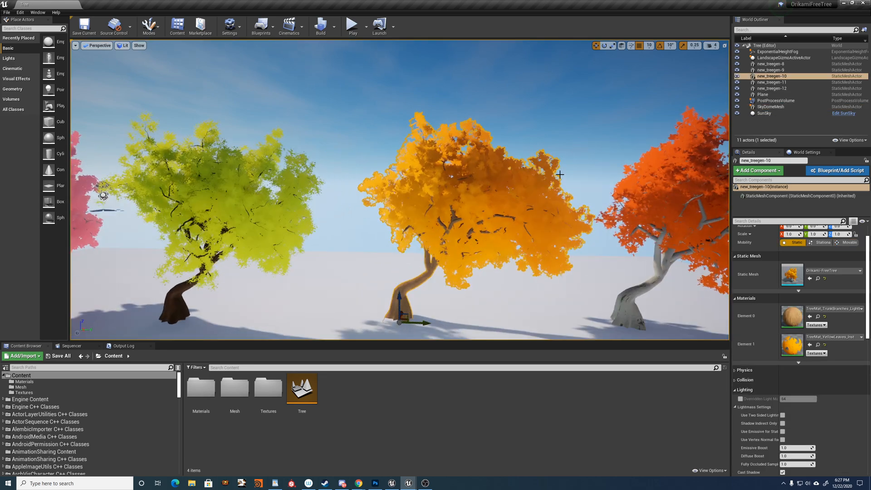
{"action": "left_click", "coordinate": [772, 107]}
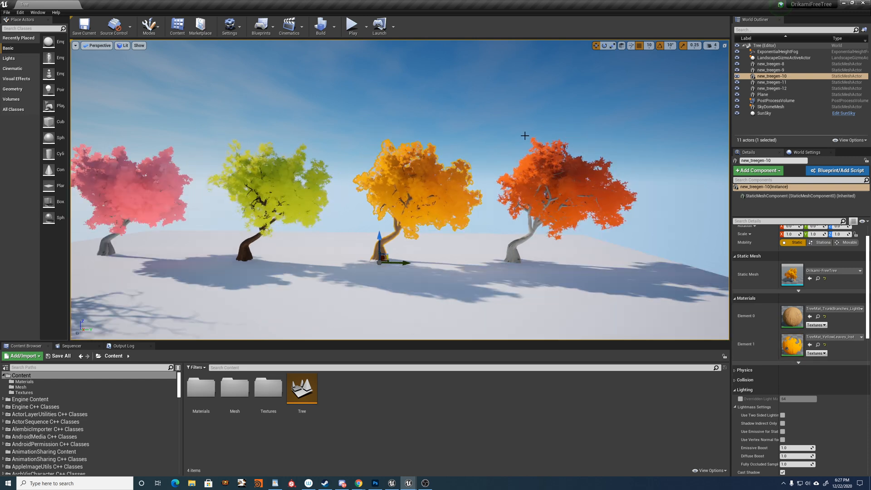
{"action": "left_click", "coordinate": [773, 106]}
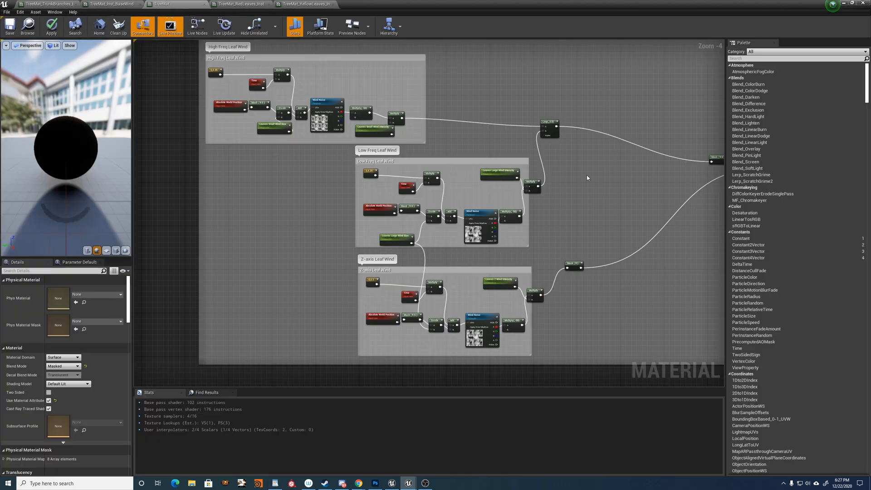
{"action": "scroll", "scroll_direction": "down", "scroll_amount": 3}
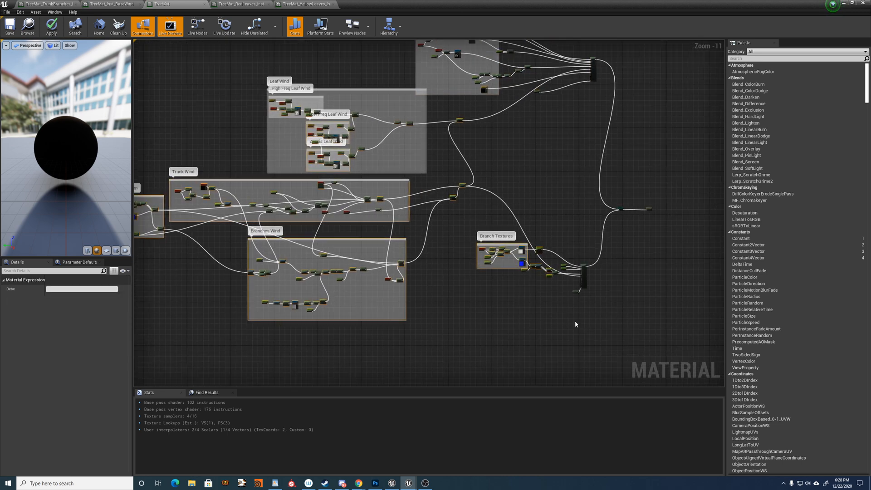
{"action": "scroll", "scroll_direction": "up", "scroll_amount": 3}
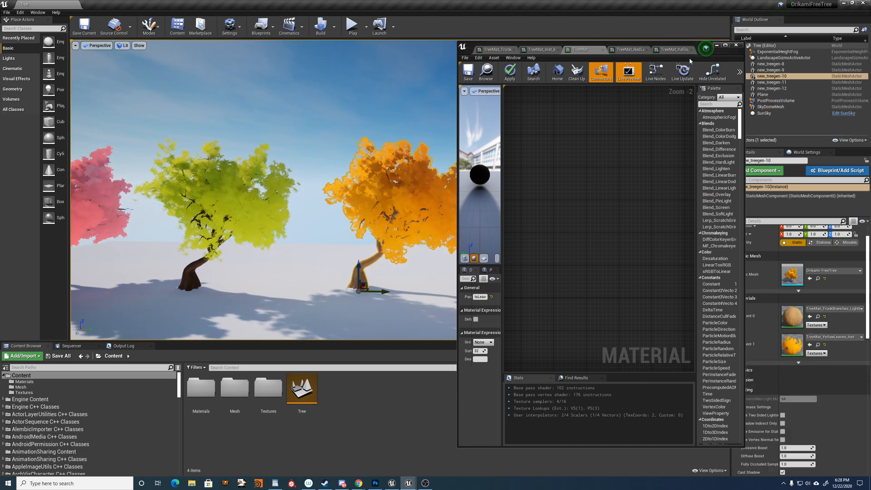
Open TreeMat_Inst_BaseWind and expand WindDir under Global Wind Params to R 0, G 1, B 0.
{"action": "left_click", "coordinate": [539, 49]}
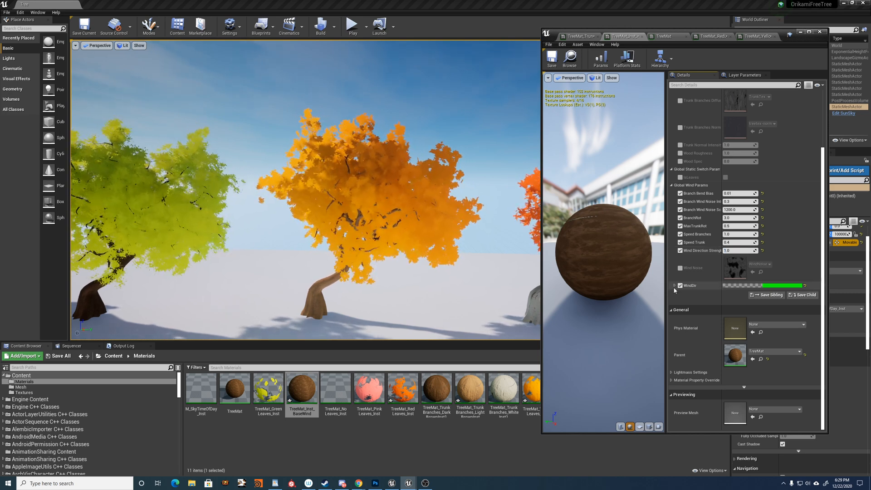
{"action": "left_click", "coordinate": [674, 287]}
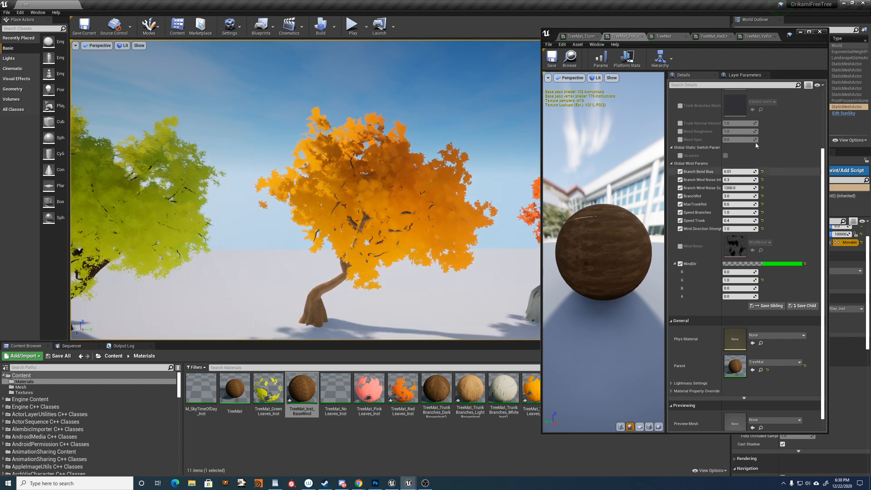
{"action": "right_click", "coordinate": [301, 387]}
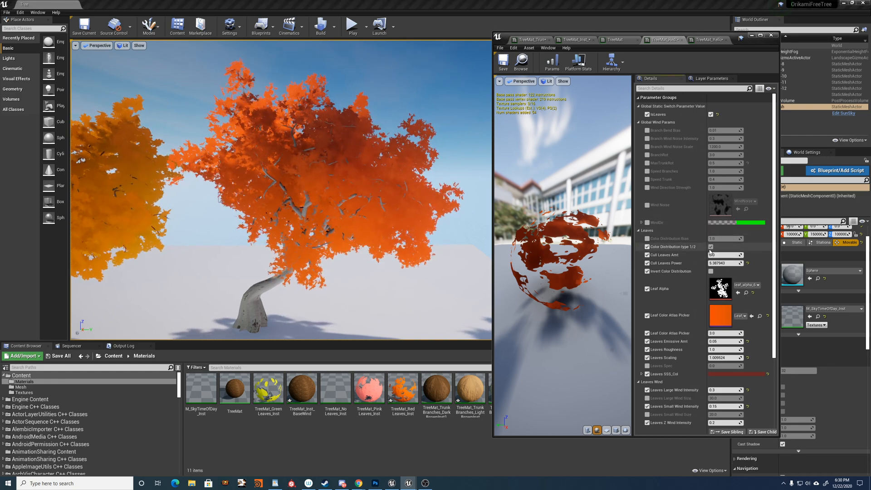
Adjust Cull Leaves Amt on TreeMat_RedLeaves_Inst, leaving cull power about 1.83.
{"action": "left_click", "coordinate": [710, 247]}
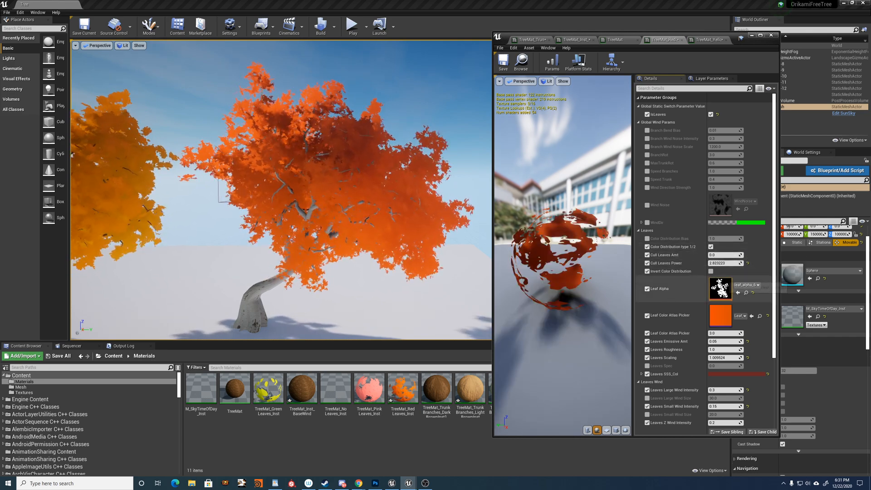
Give the red leaves a fuller leaf_alpha mask and pick the Leaf_Color_4 colour curve.
{"action": "left_click", "coordinate": [747, 284]}
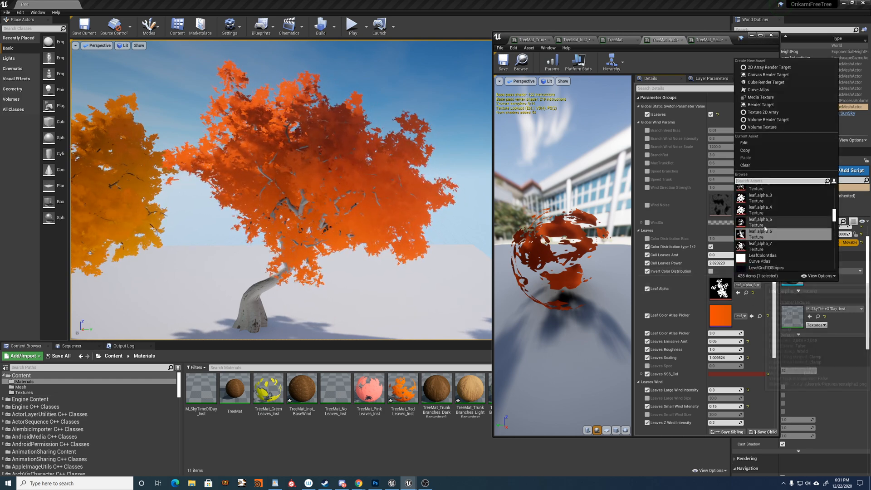
{"action": "left_click", "coordinate": [760, 206]}
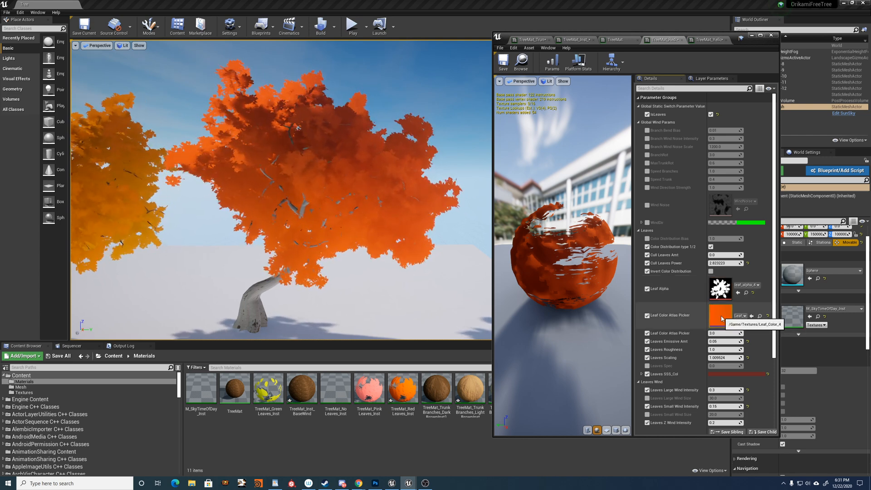
{"action": "left_click", "coordinate": [740, 316]}
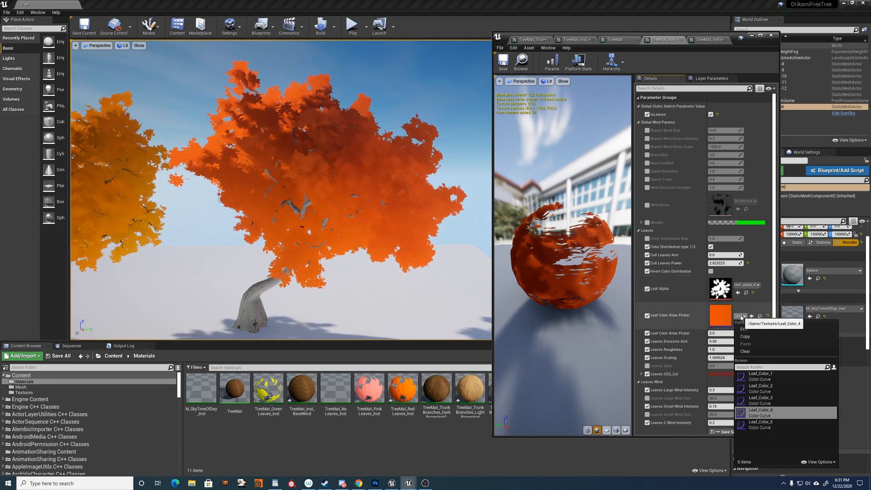
{"action": "left_click", "coordinate": [759, 412]}
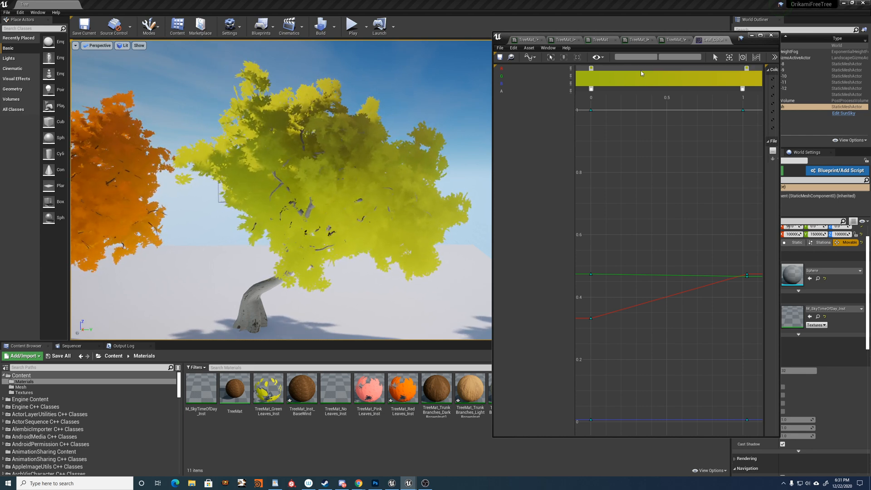
Return from the Leaf_Color_4 atlas and set Leaf Color Atlas Picker to 4.0, turning leaves pink.
{"action": "left_click", "coordinate": [711, 39]}
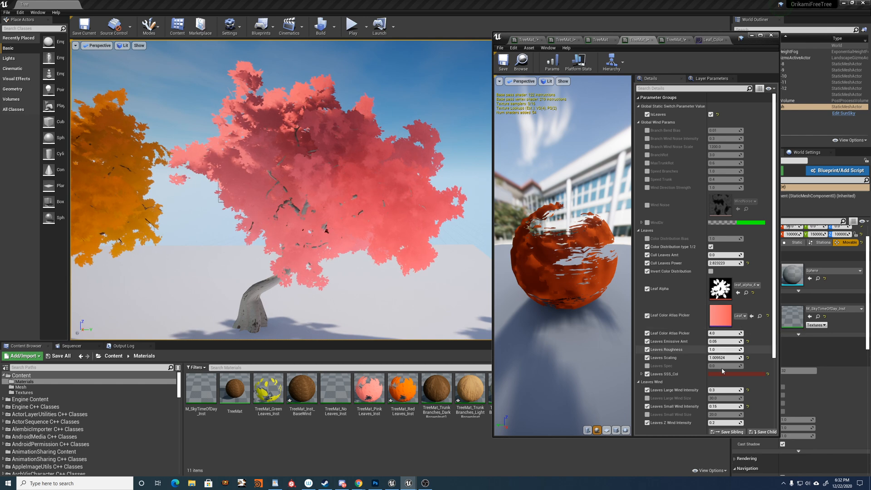
{"action": "left_click", "coordinate": [748, 316]}
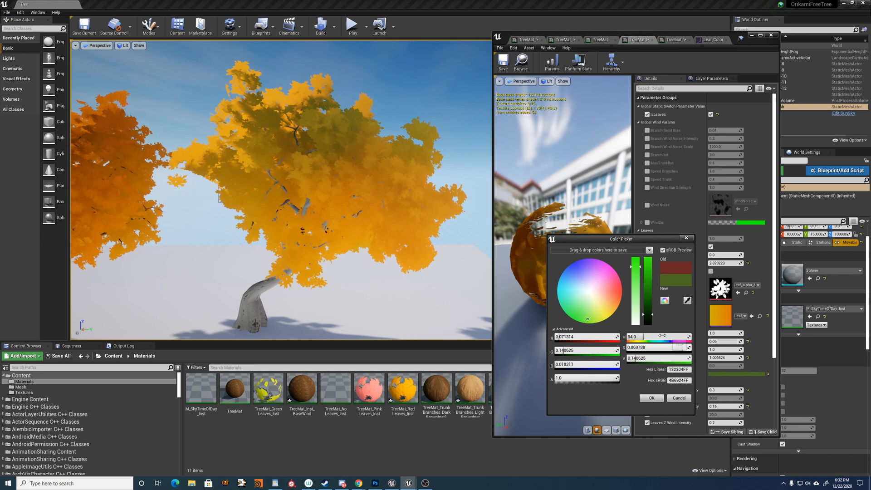
{"action": "left_click", "coordinate": [554, 328]}
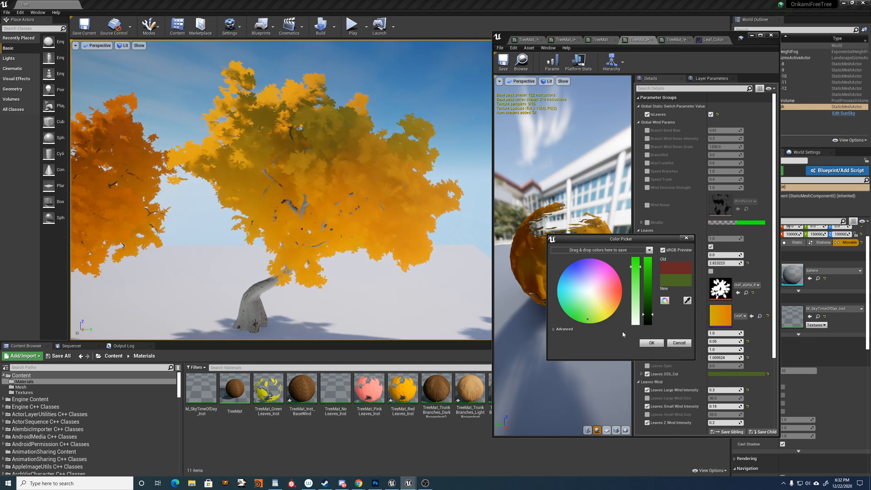
{"action": "left_click", "coordinate": [651, 342]}
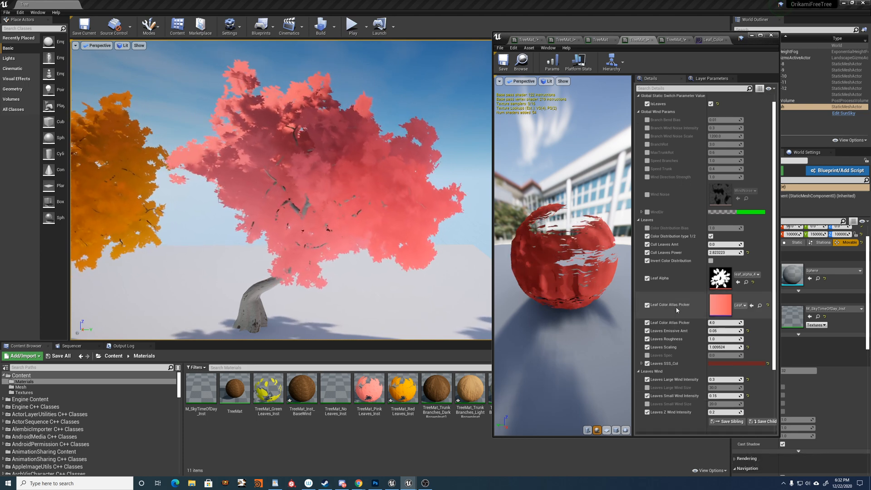
{"action": "mouse_move", "coordinate": [677, 310]}
{"action": "type", "text": "1"}
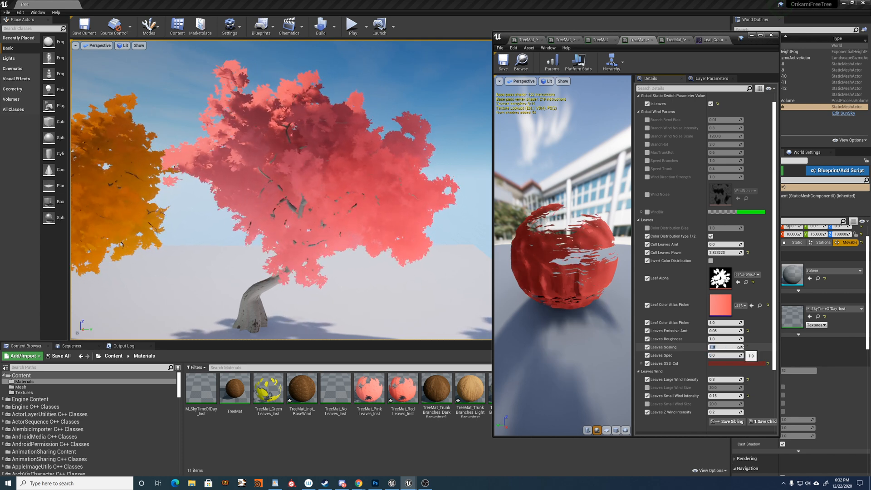
{"action": "mouse_move", "coordinate": [720, 278]}
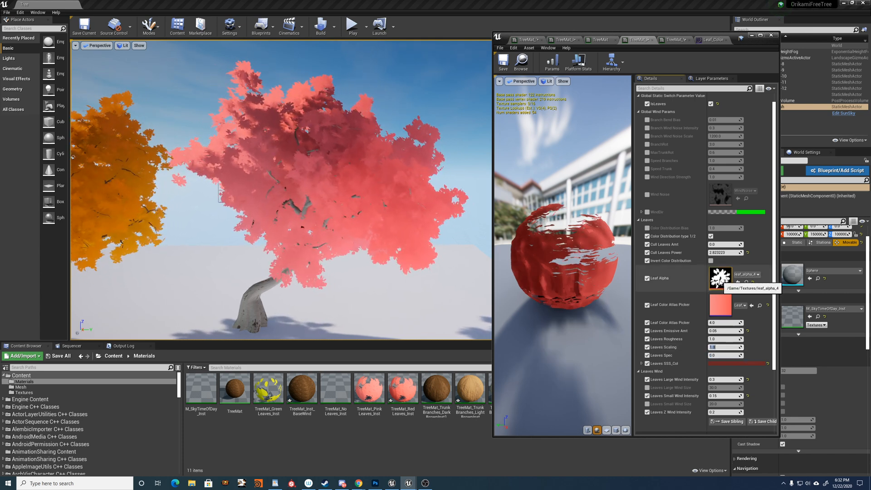
{"action": "double_click", "coordinate": [719, 279]}
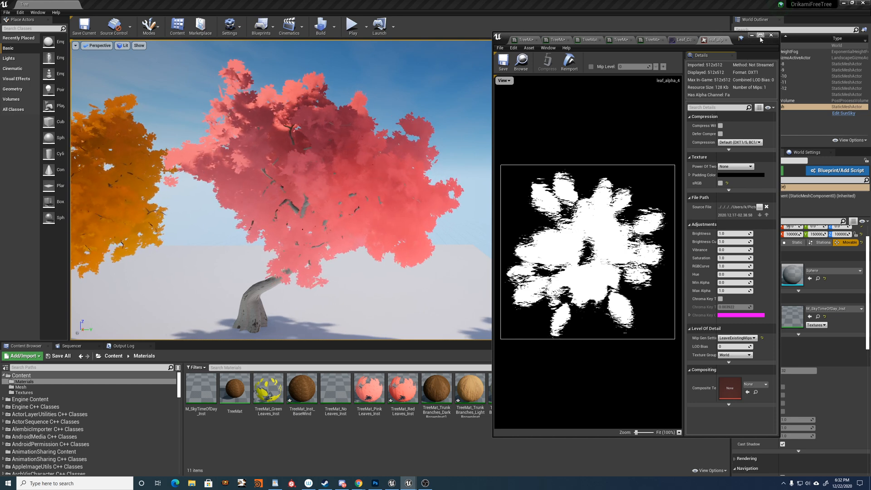
Maximise the leaf_alpha_4 texture editor and confirm its Y-axis tiling is Clamp.
{"action": "left_click", "coordinate": [761, 36]}
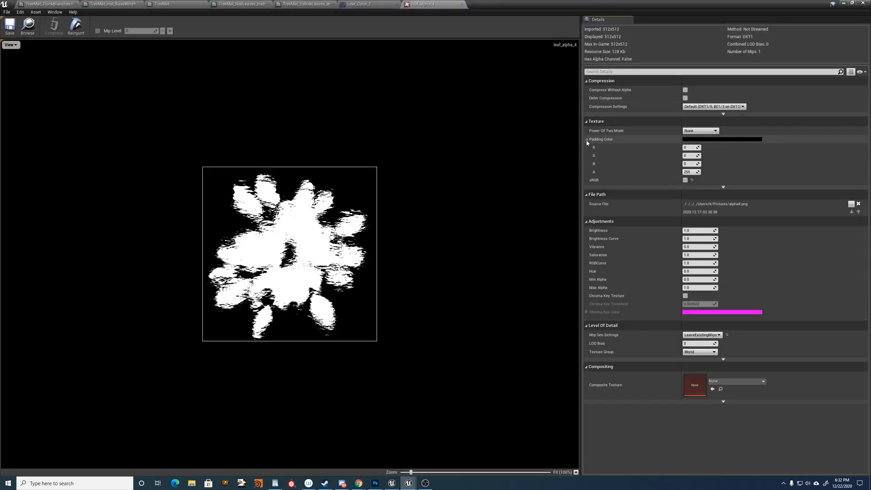
{"action": "left_click", "coordinate": [586, 138]}
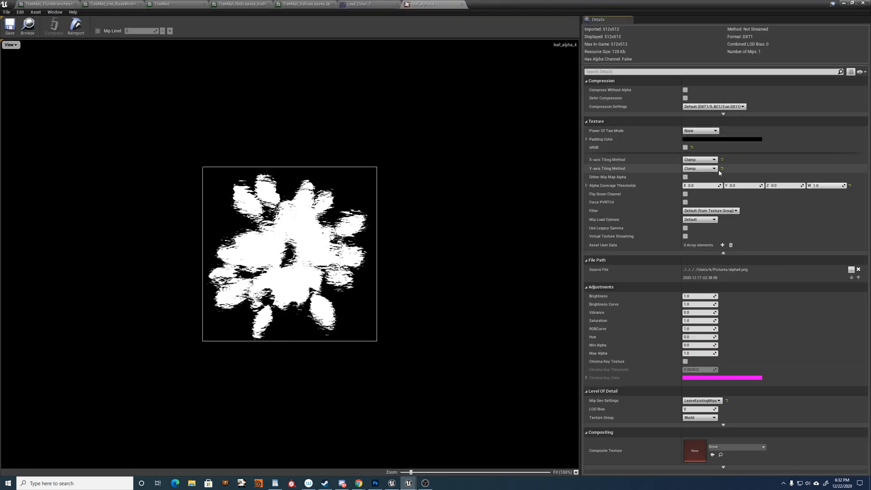
{"action": "mouse_move", "coordinate": [717, 169]}
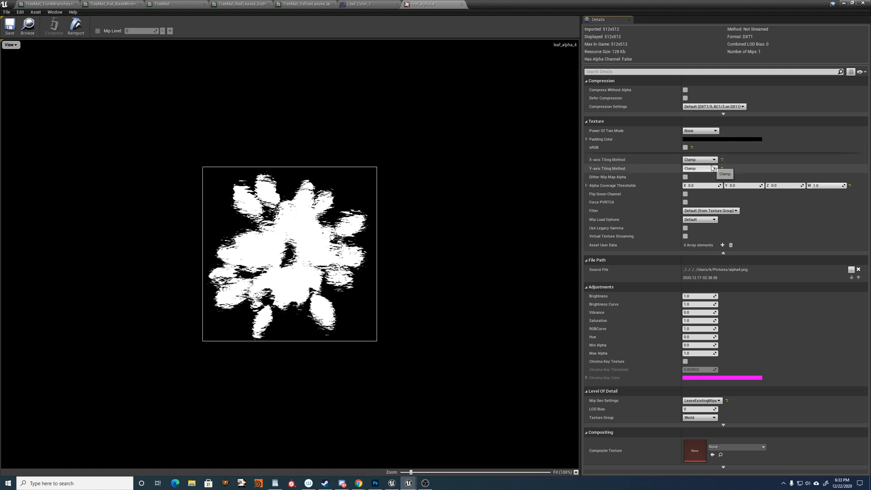
{"action": "mouse_move", "coordinate": [300, 207]}
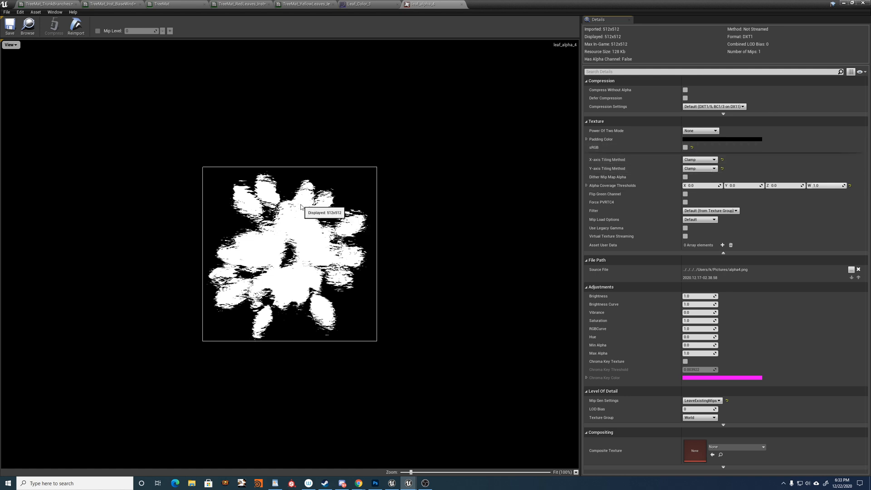
{"action": "mouse_move", "coordinate": [342, 170]}
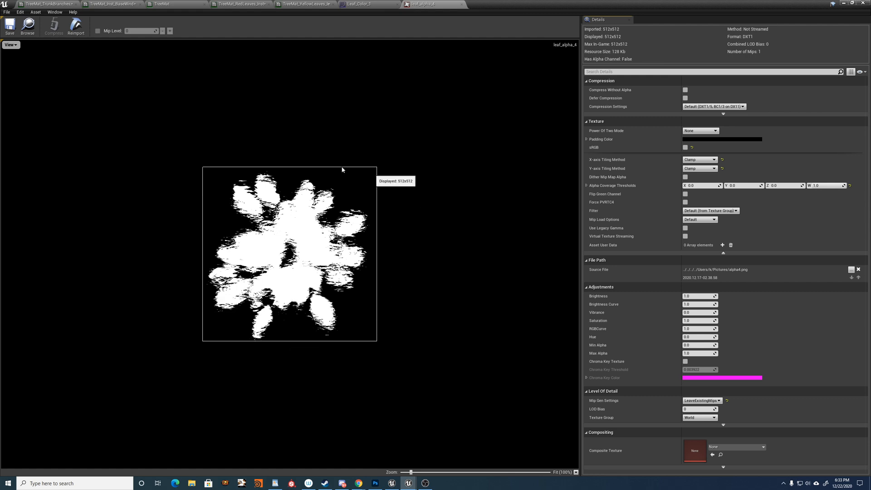
{"action": "mouse_move", "coordinate": [386, 184]}
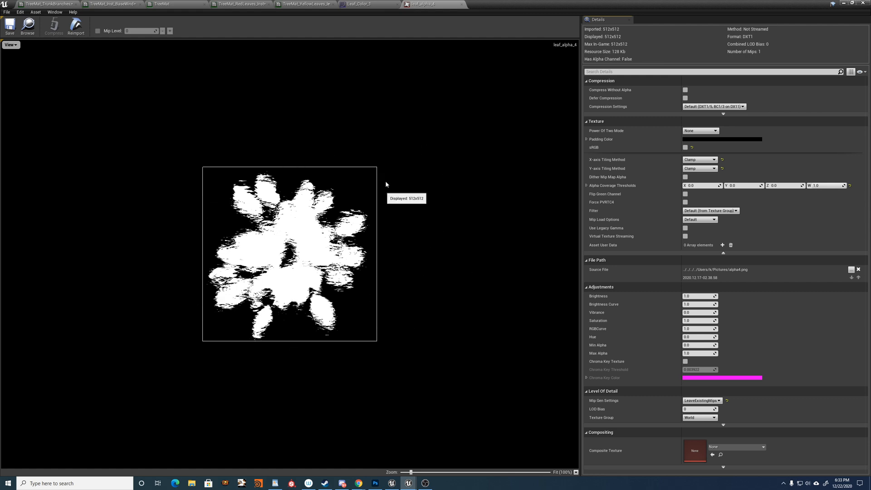
{"action": "mouse_move", "coordinate": [283, 3]}
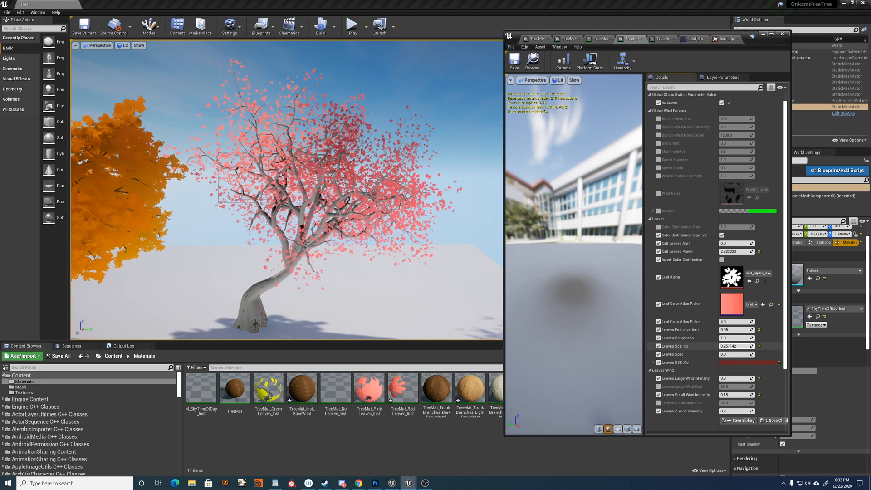
Set the pink leaves instance to Leaves Scaling 1.0 and Cull Leaves Amt 0.0.
{"action": "left_click", "coordinate": [737, 346]}
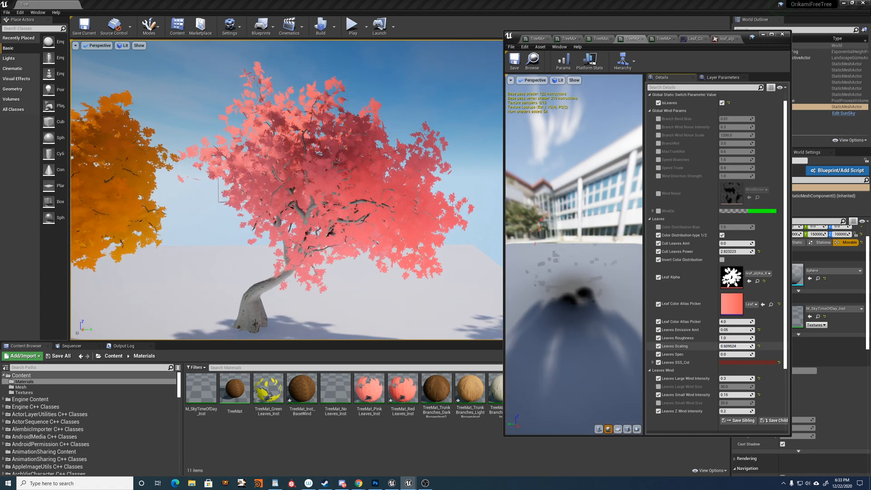
{"action": "left_click", "coordinate": [735, 243]}
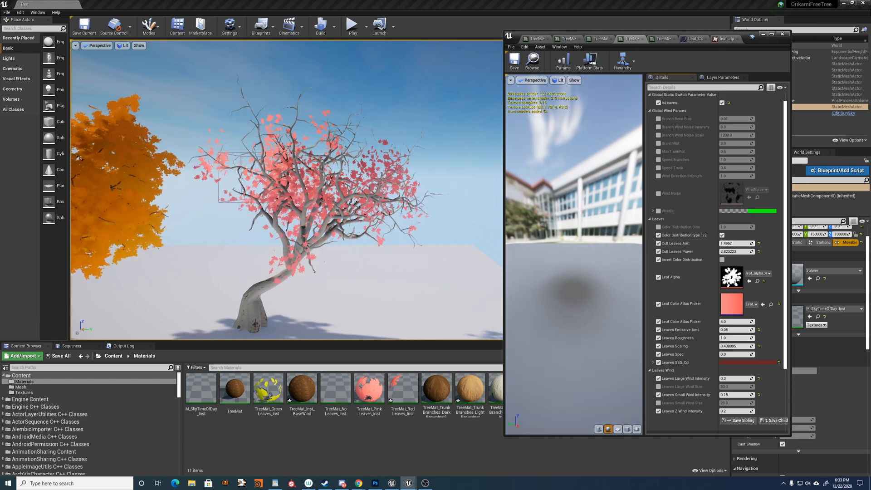
{"action": "left_click", "coordinate": [757, 304]}
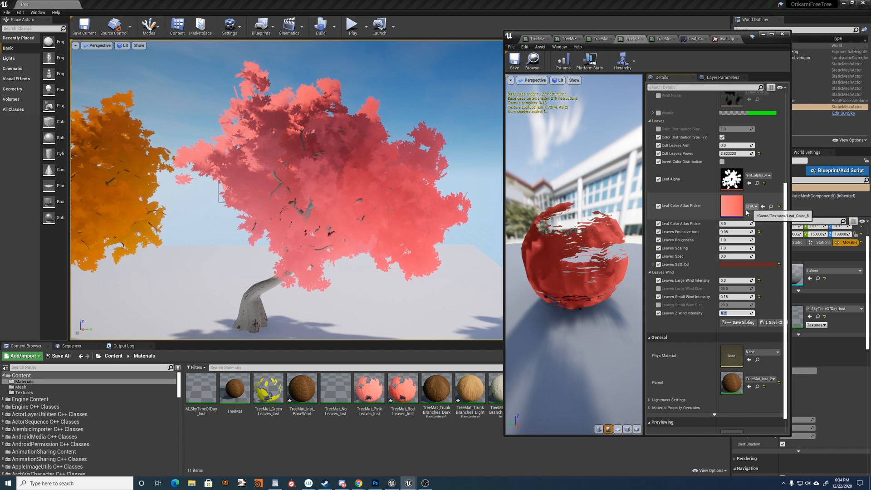
{"action": "mouse_move", "coordinate": [740, 209]}
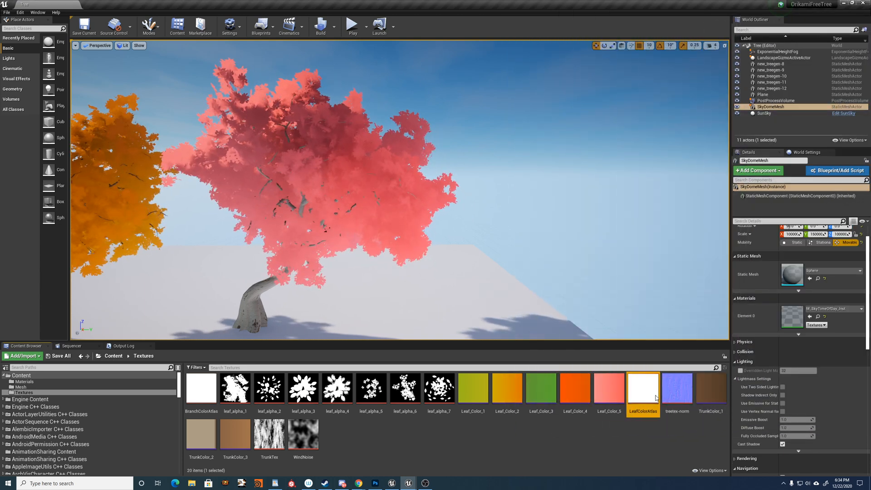
Open LeafColorAtlas, expand Gradient Curves and delete the empty element 5.
{"action": "double_click", "coordinate": [643, 390]}
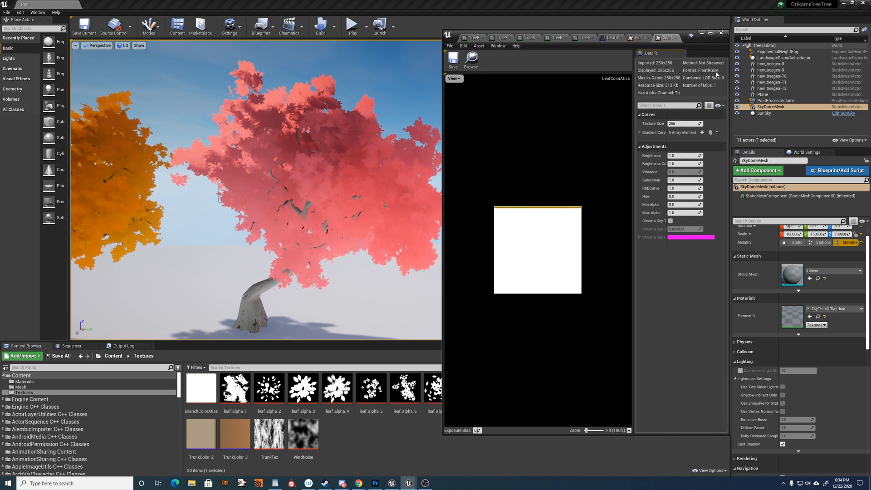
{"action": "left_click", "coordinate": [641, 133]}
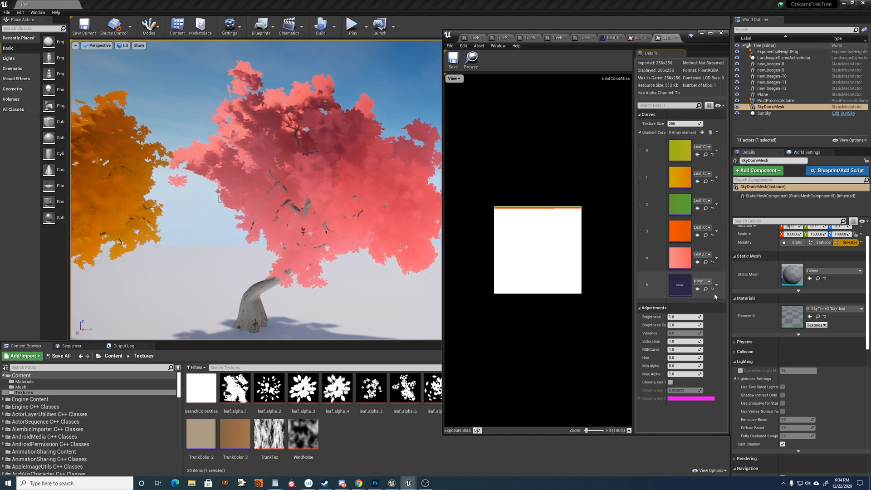
{"action": "left_click", "coordinate": [710, 284]}
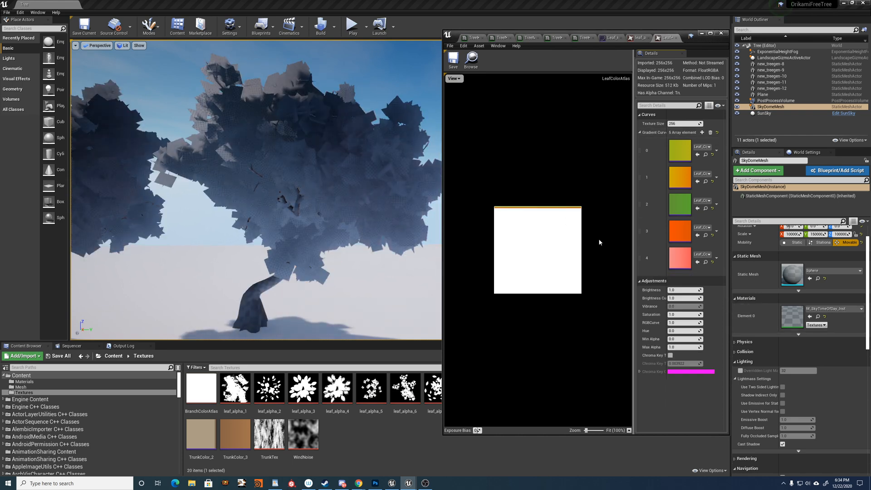
{"action": "mouse_move", "coordinate": [583, 37]}
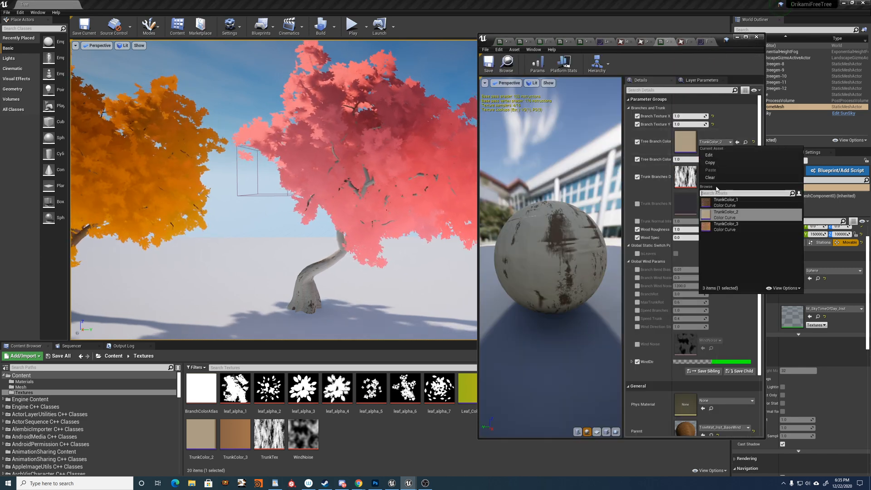
Try TrunkColor_1 and TrunkColor_2 on the trunk instance, then revert to the pale curve.
{"action": "left_click", "coordinate": [725, 200]}
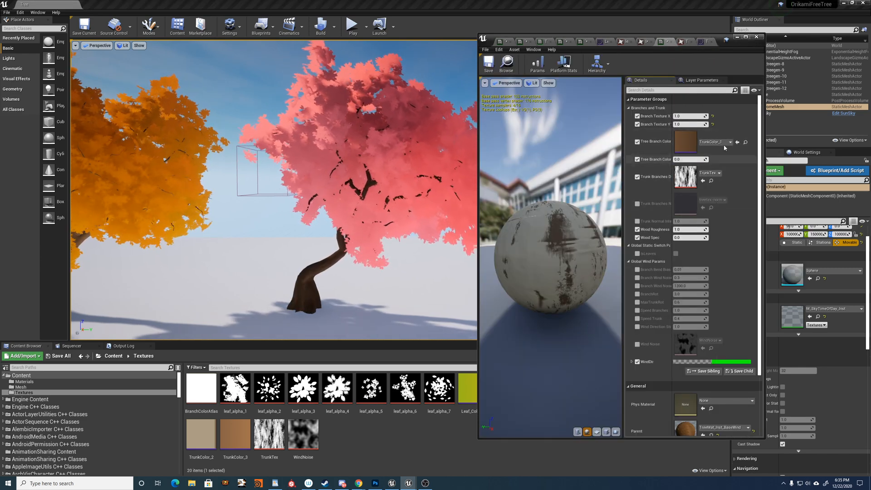
{"action": "left_click", "coordinate": [714, 142]}
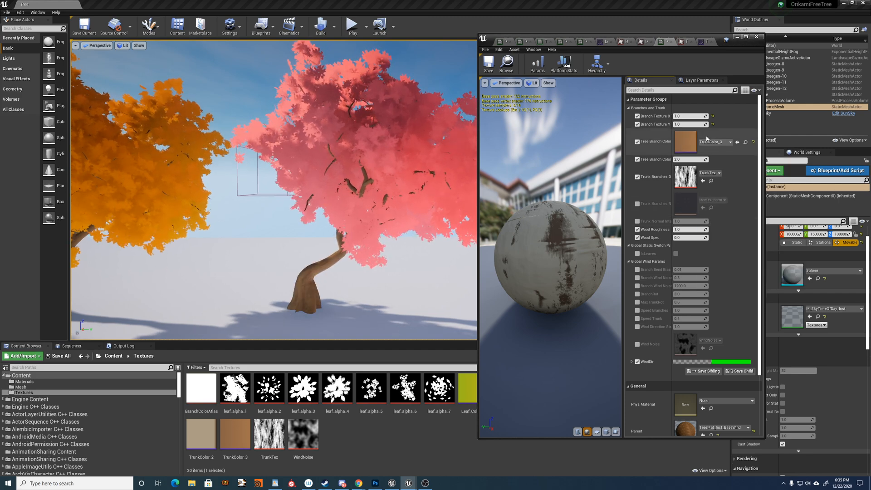
{"action": "left_click", "coordinate": [715, 142]}
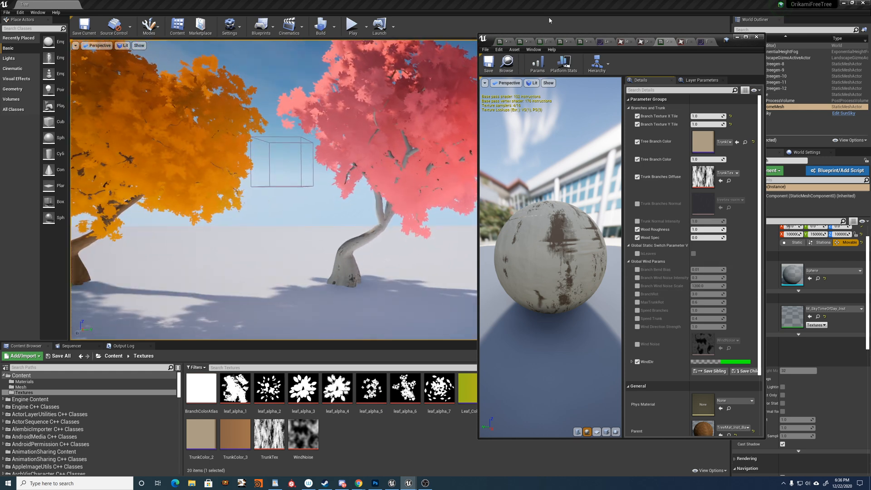
Scroll to Global Wind Params and zoom into the parent TreeMat's Branches Wind nodes.
{"action": "scroll", "scroll_direction": "down", "scroll_amount": 3}
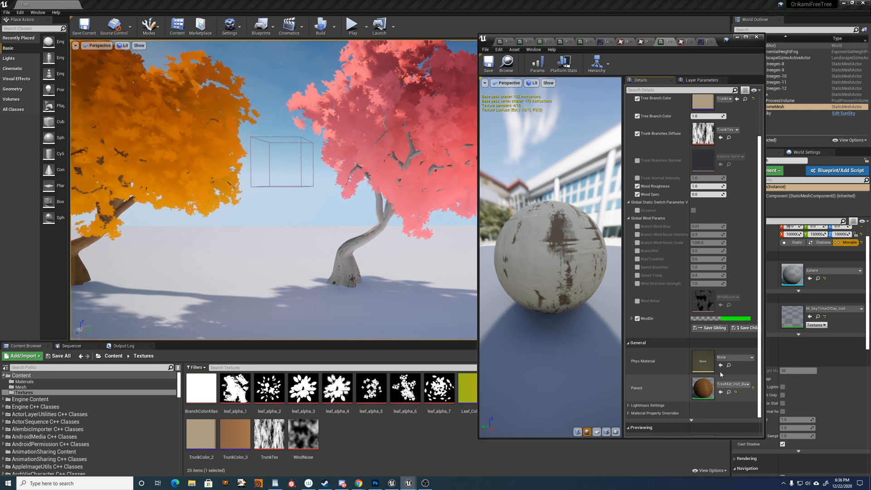
{"action": "mouse_move", "coordinate": [703, 387]}
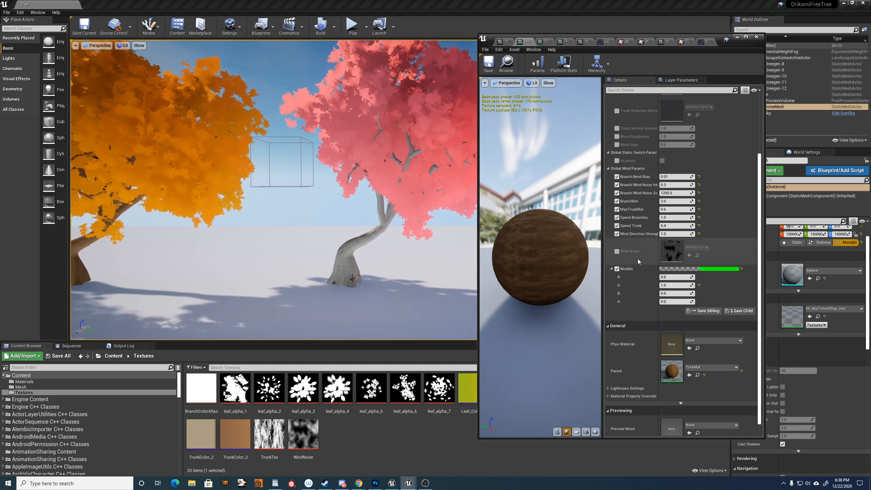
{"action": "scroll", "scroll_direction": "up", "scroll_amount": 3}
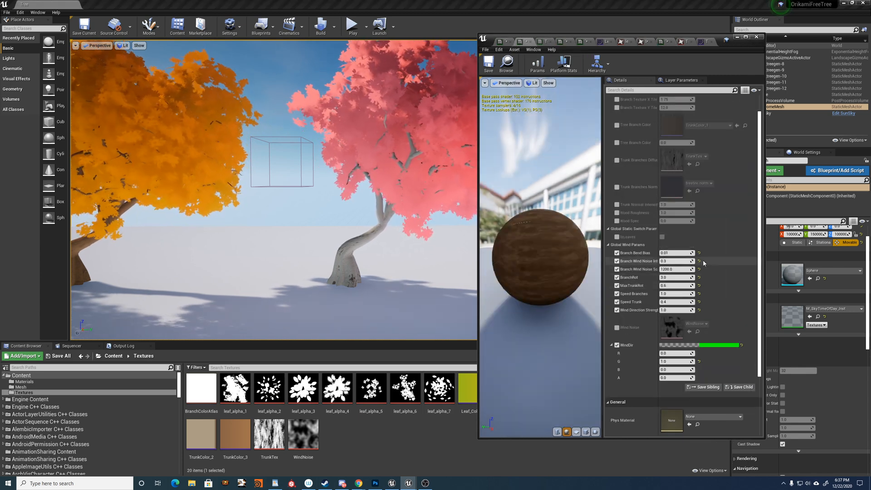
{"action": "scroll", "scroll_direction": "down", "scroll_amount": 3}
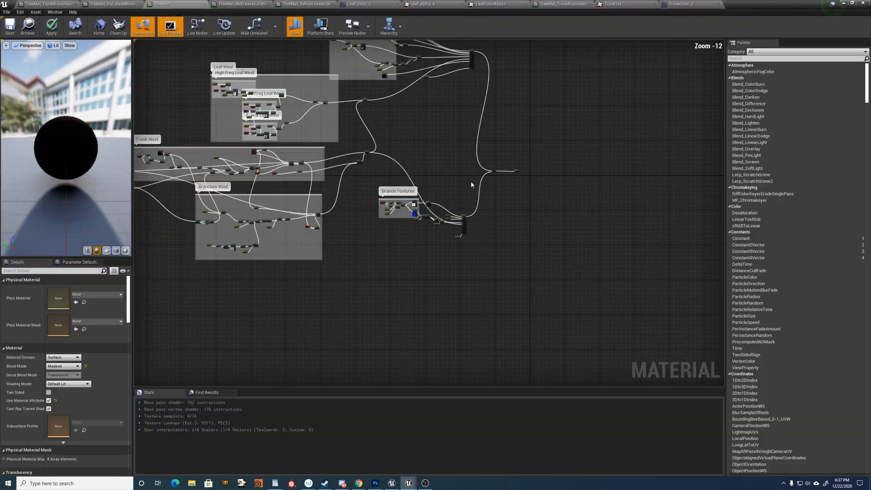
{"action": "scroll", "scroll_direction": "up", "scroll_amount": 3}
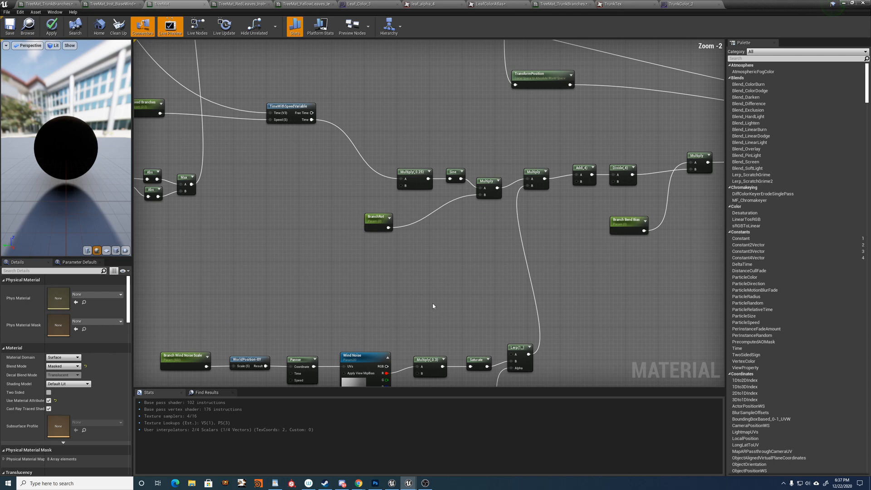